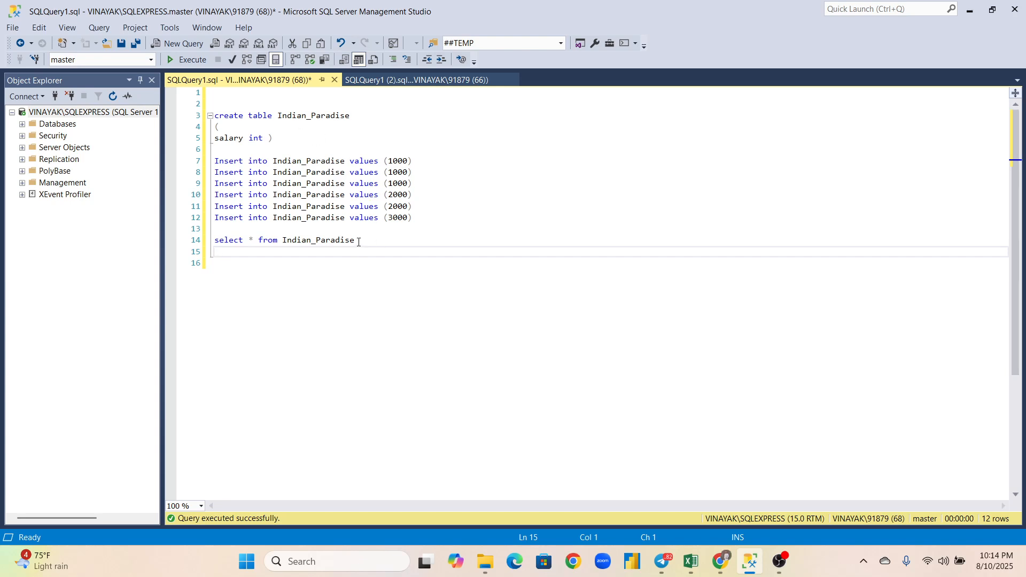
mouse_move(246, 138)
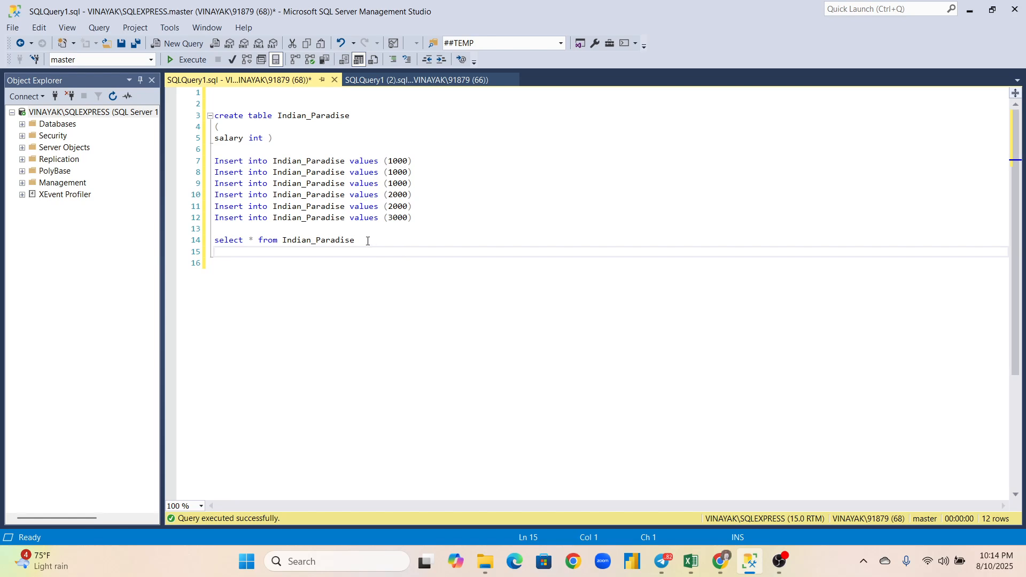
Step: Run SELECT * FROM Indian_Paradise, returning six salary rows (1000×3, 2000×2, 3000)
triple_click(285, 239)
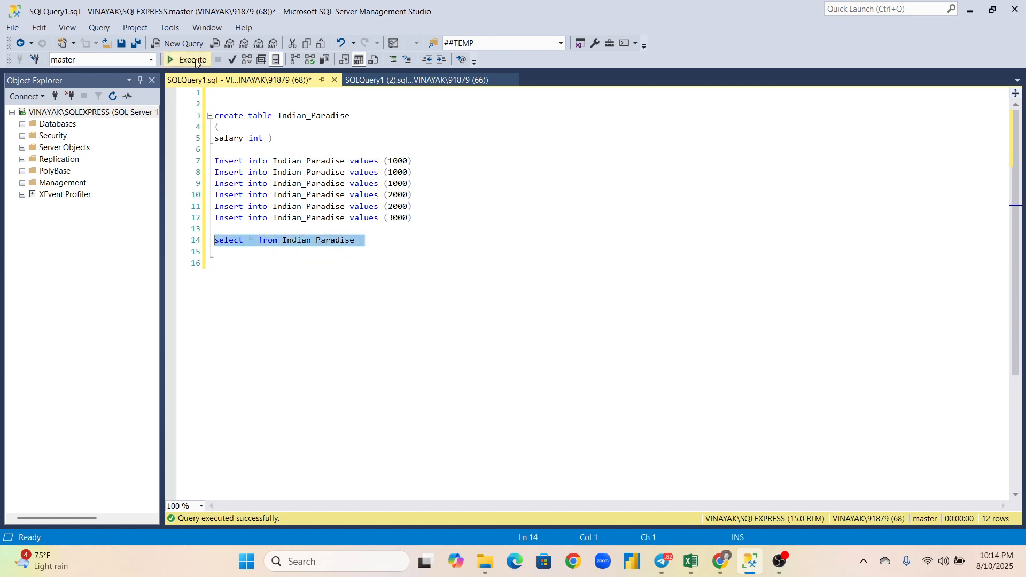
click(192, 59)
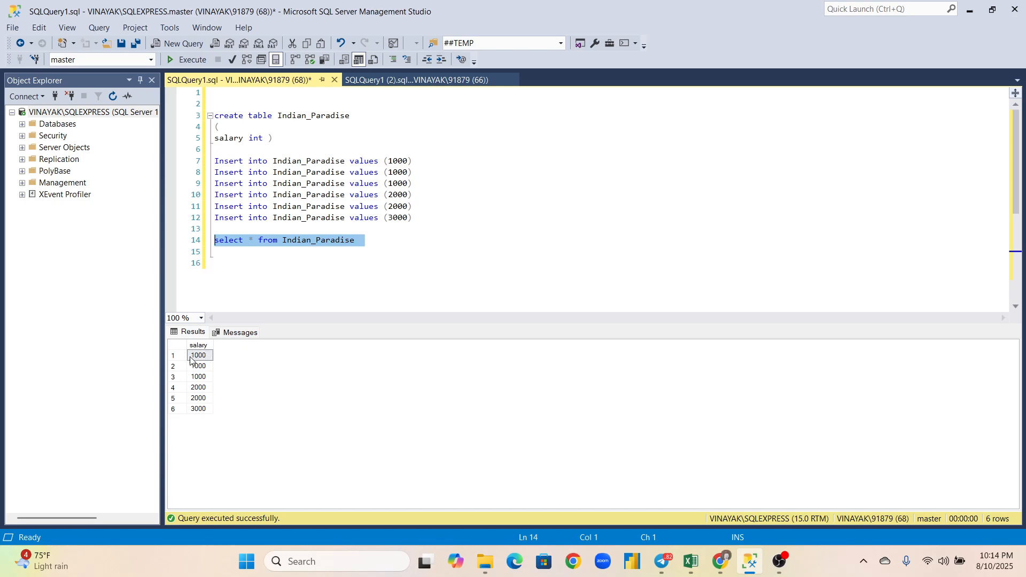
mouse_move(203, 361)
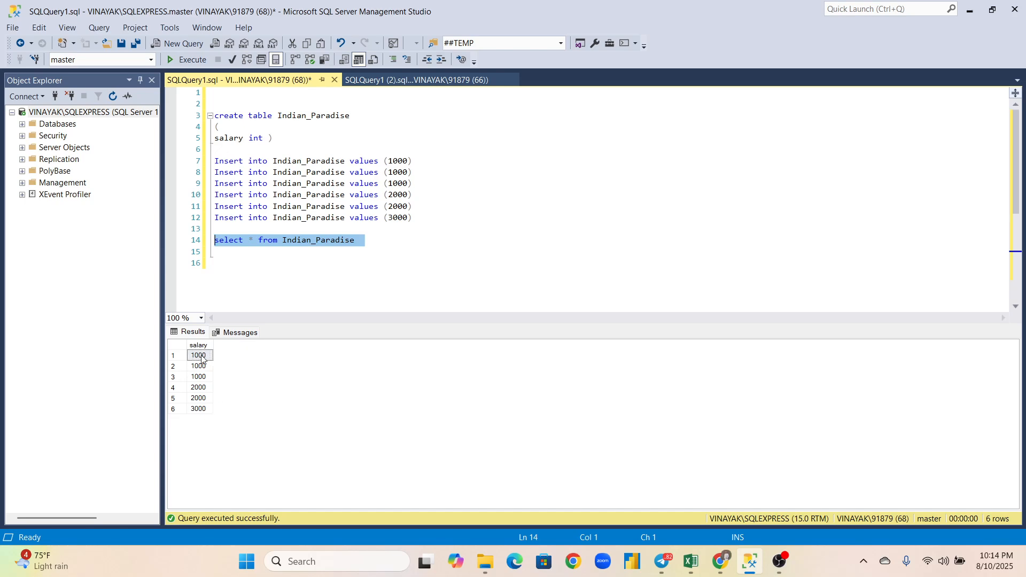
mouse_move(207, 390)
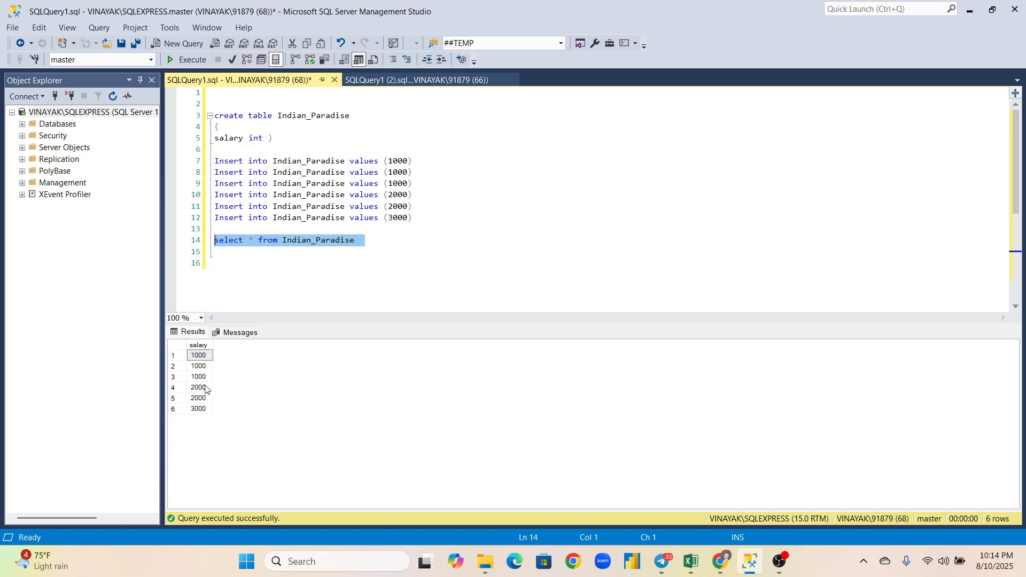
mouse_move(210, 418)
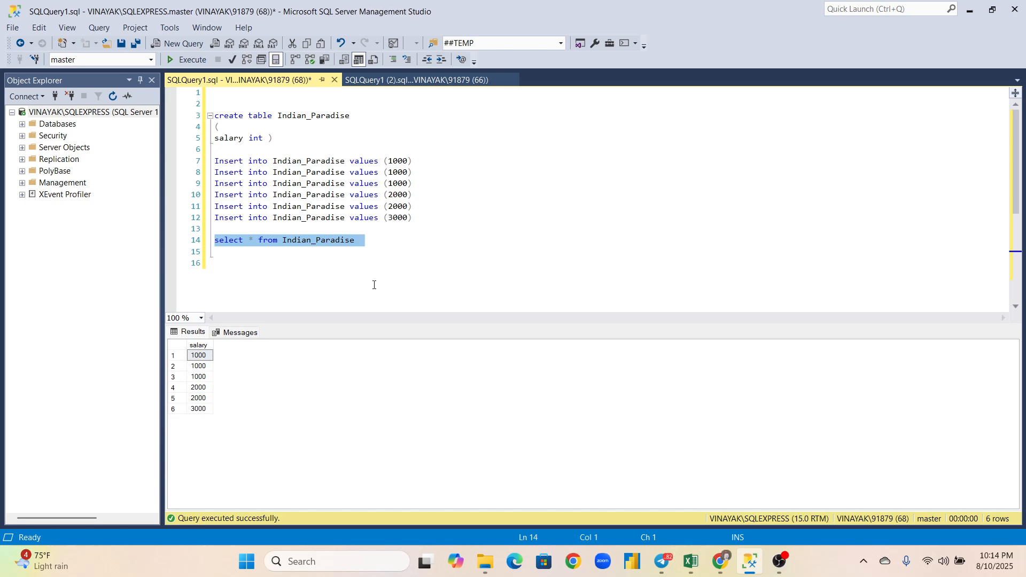
Step: Write SELECT *, DENSE_RANK() OVER (ORDER BY salary ASC) AS DenseRank FROM Indian_Paradise
click(373, 241)
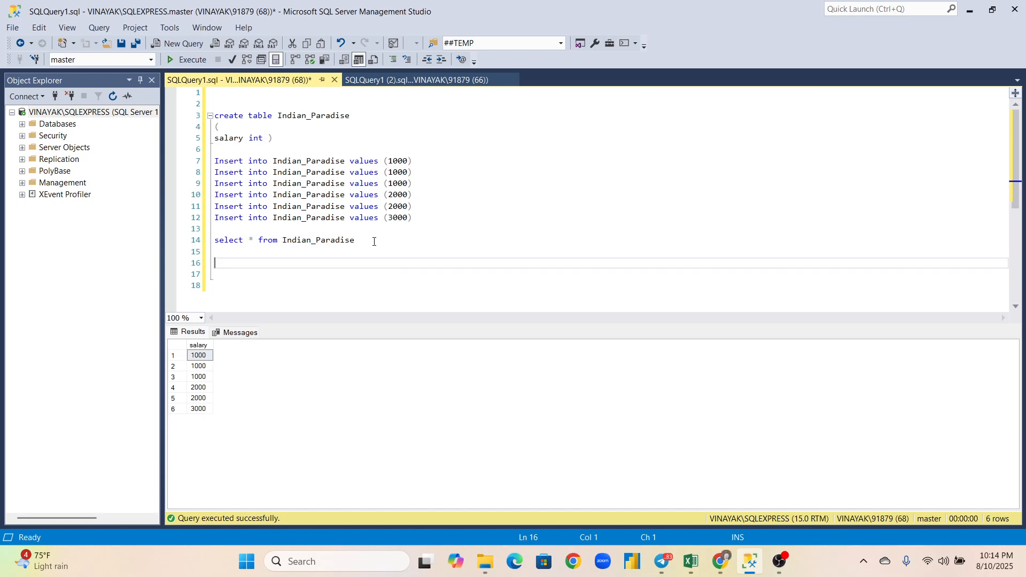
text(s)
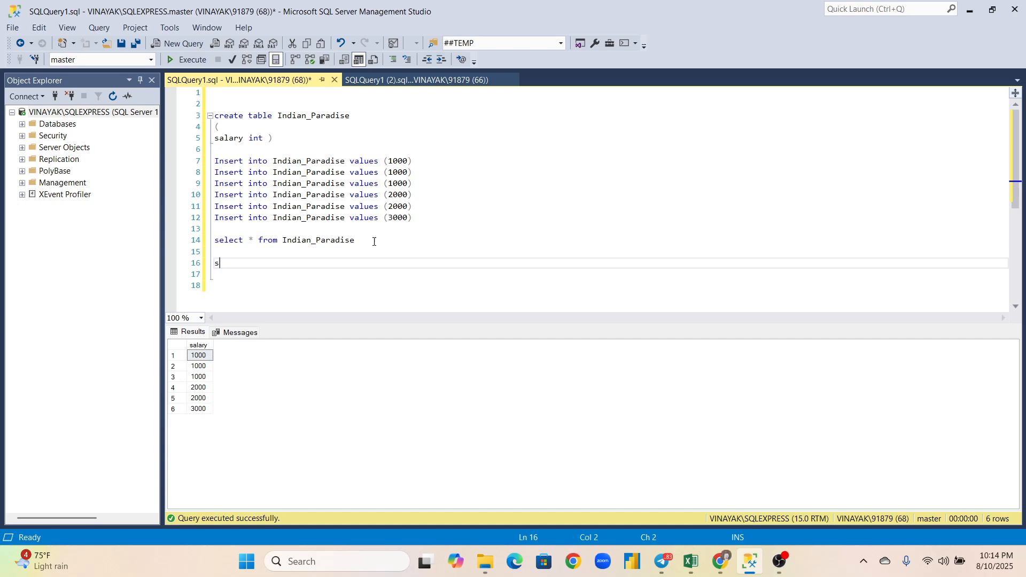
text(elect *)
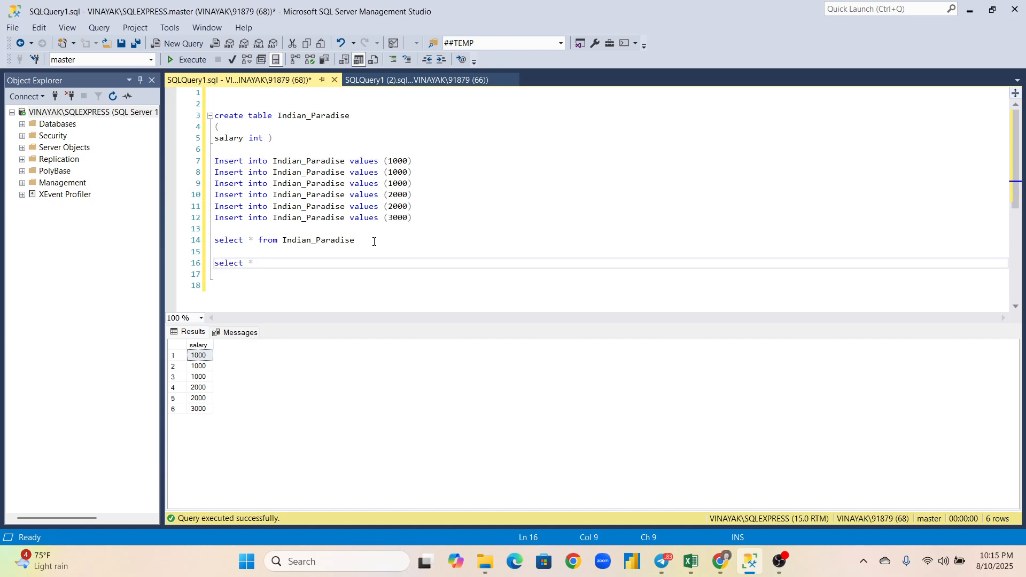
text(,)
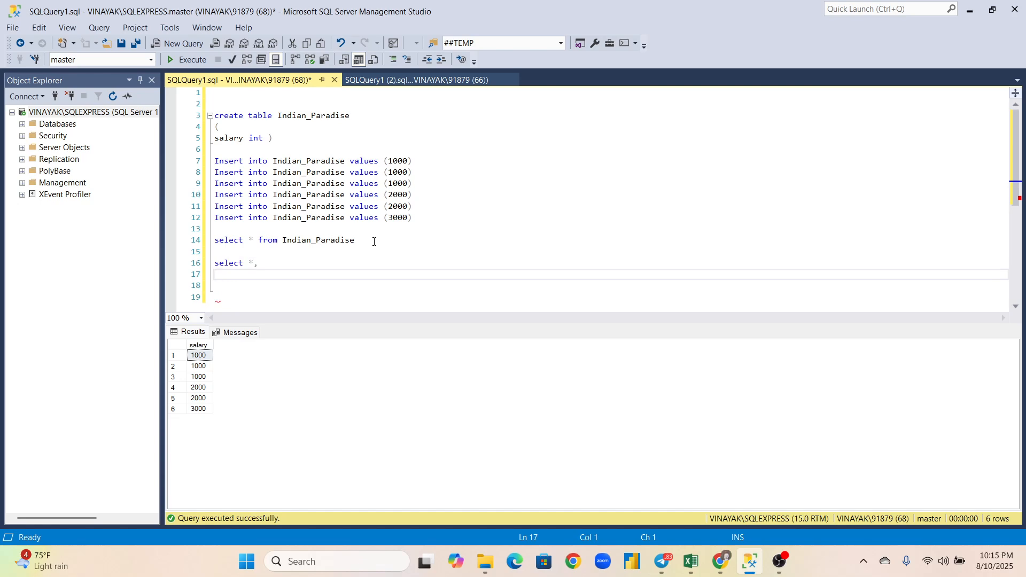
text(Dens)
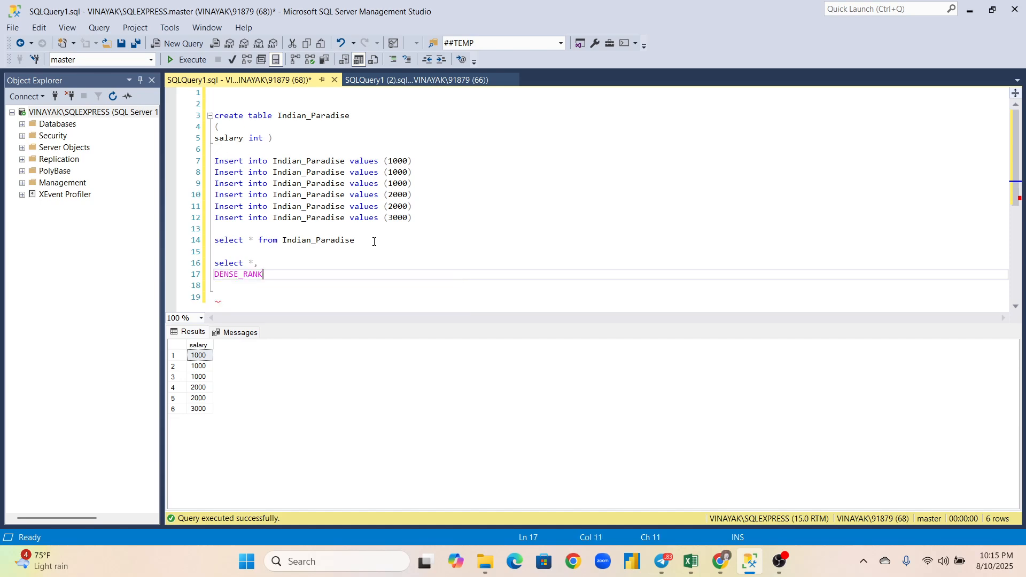
text(())
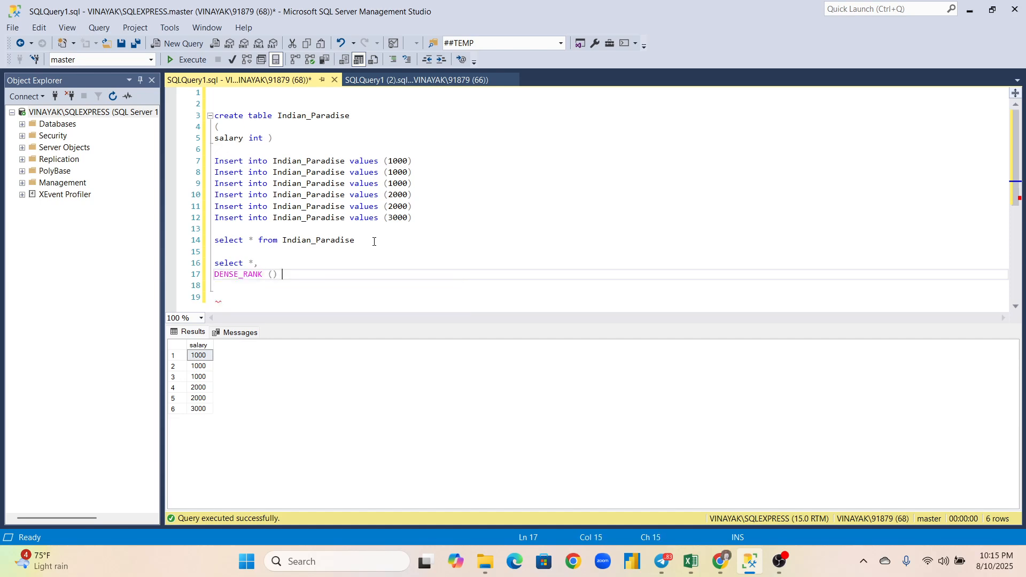
text(over)
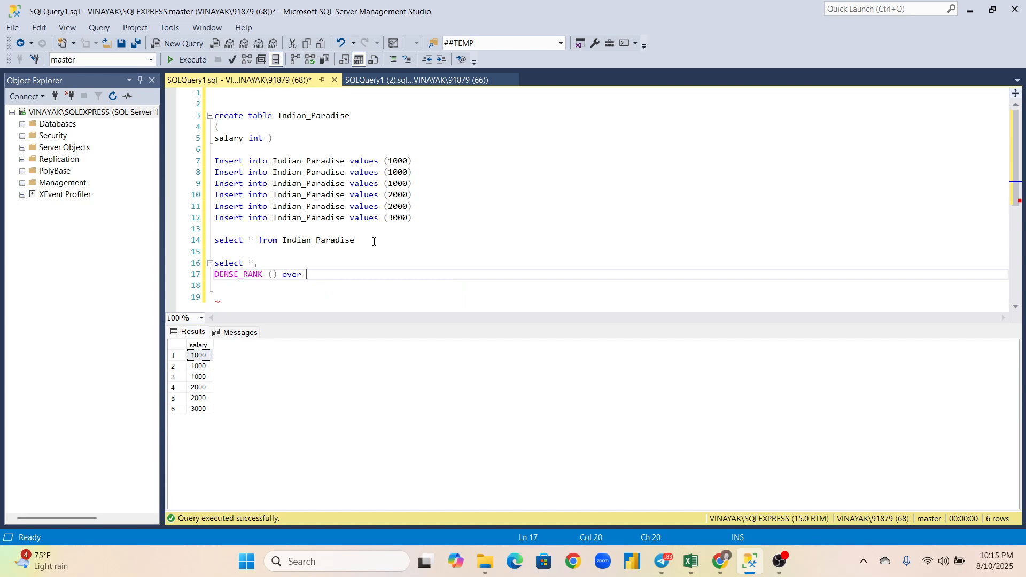
text((order)
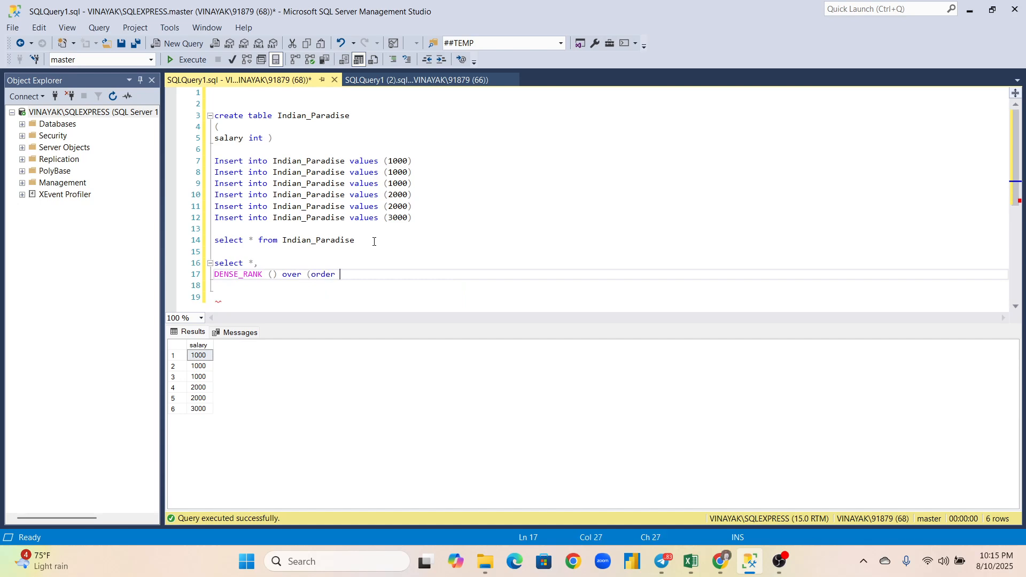
text(by)
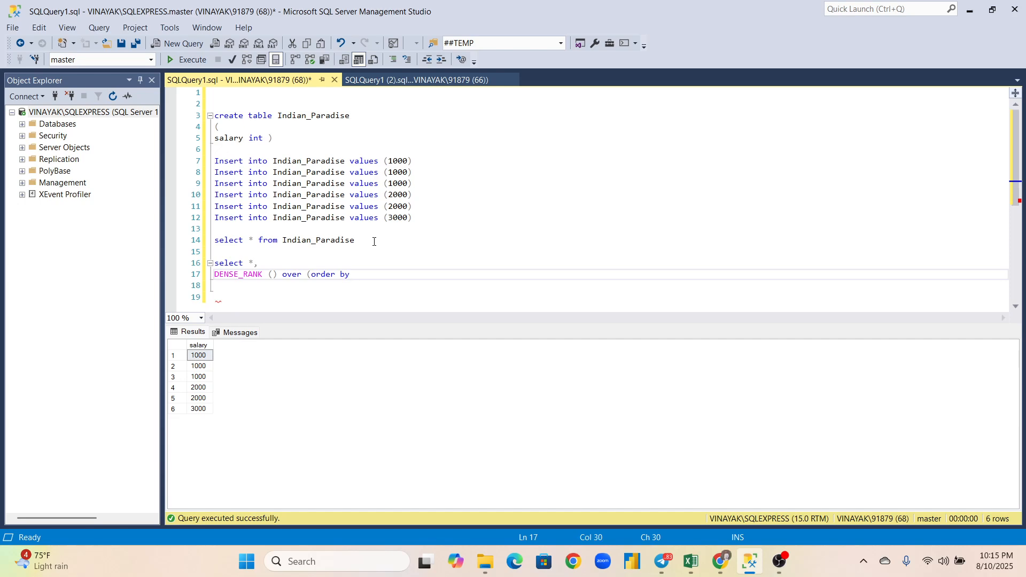
text(salary asc)
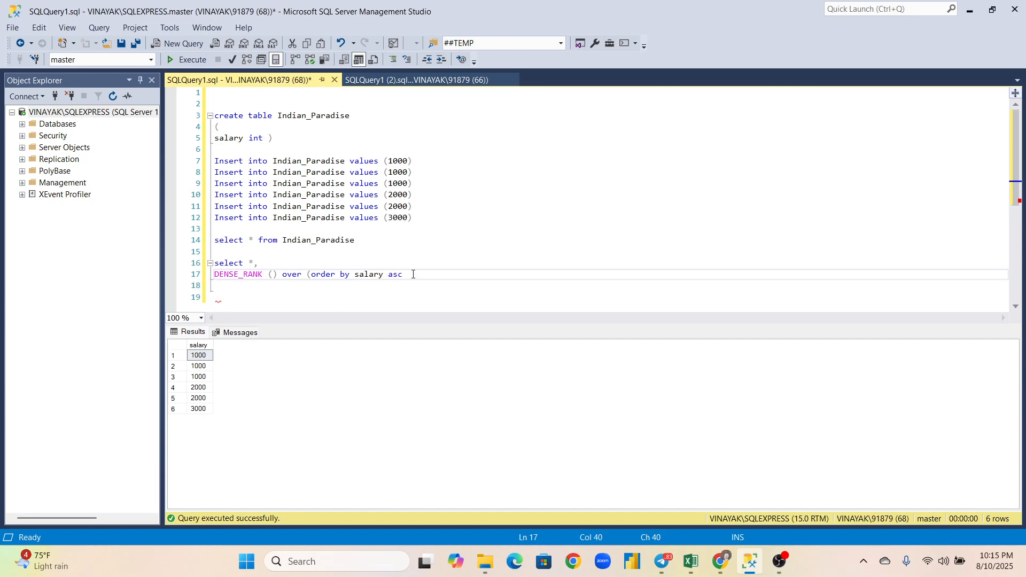
mouse_move(431, 274)
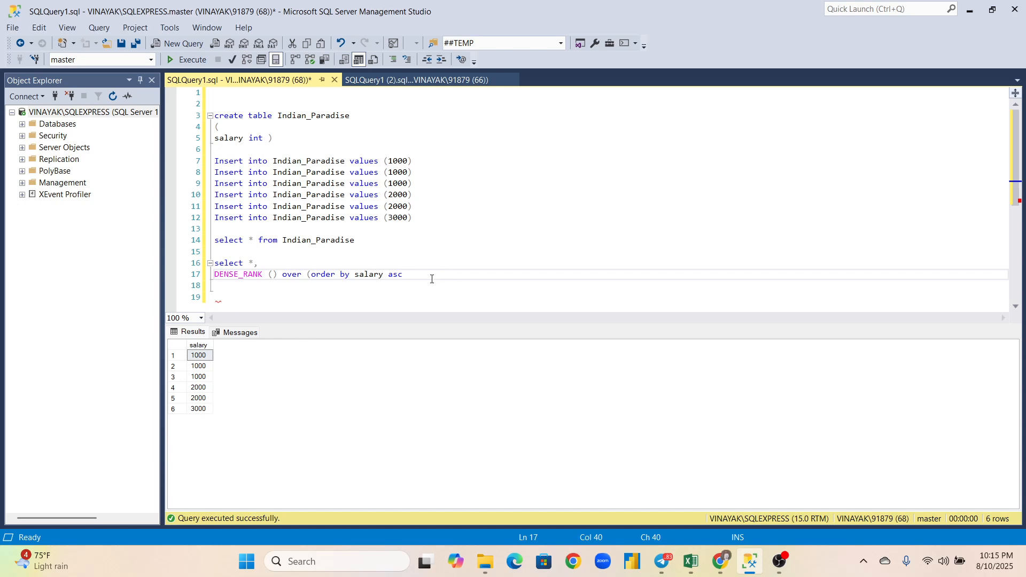
text())
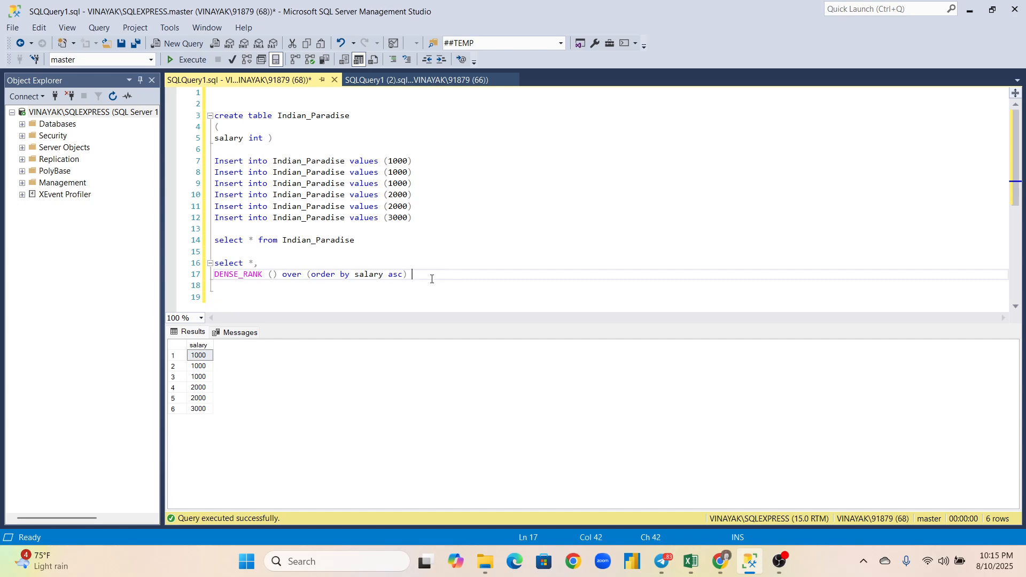
text(as D)
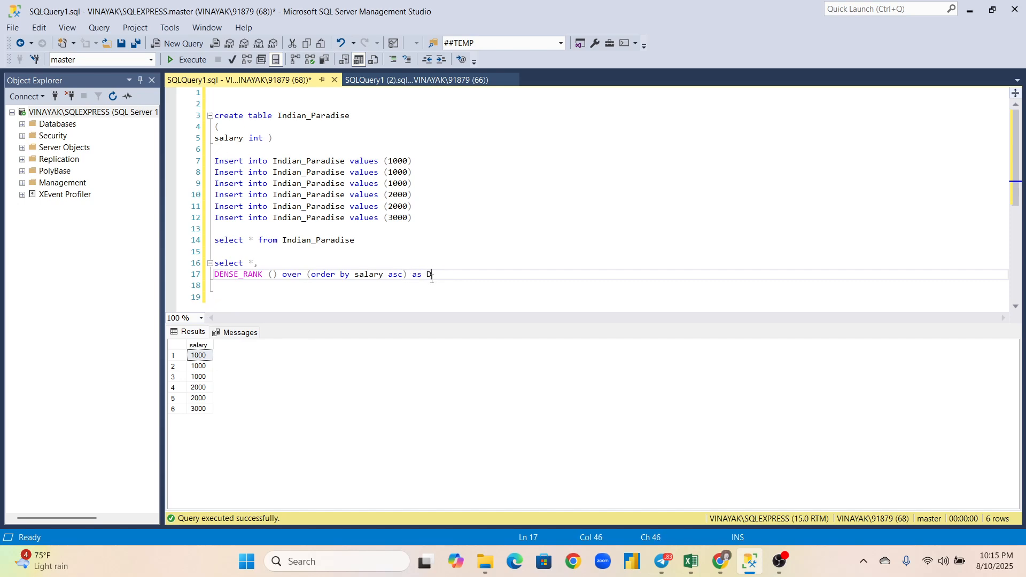
text(enseRank)
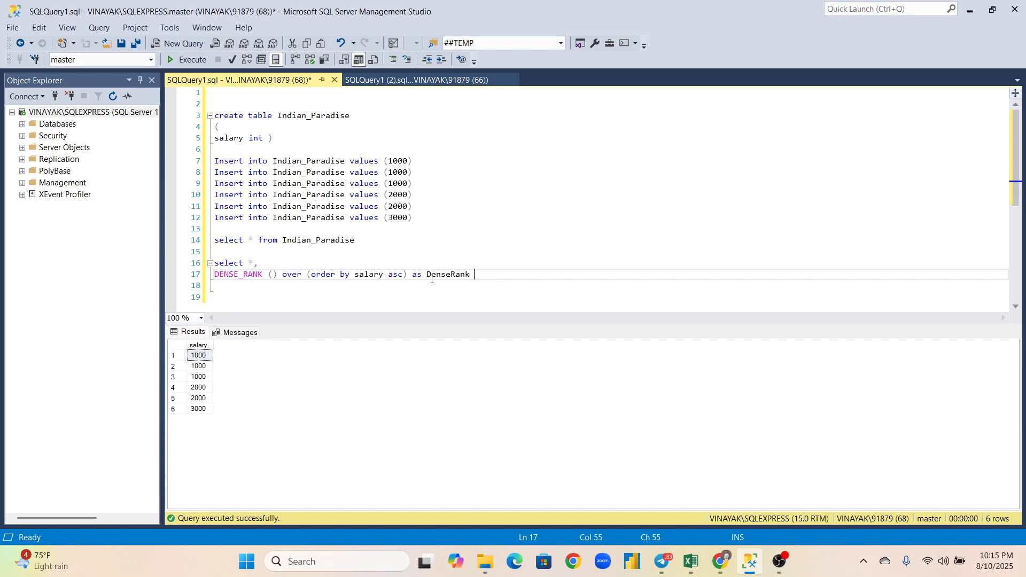
text(from)
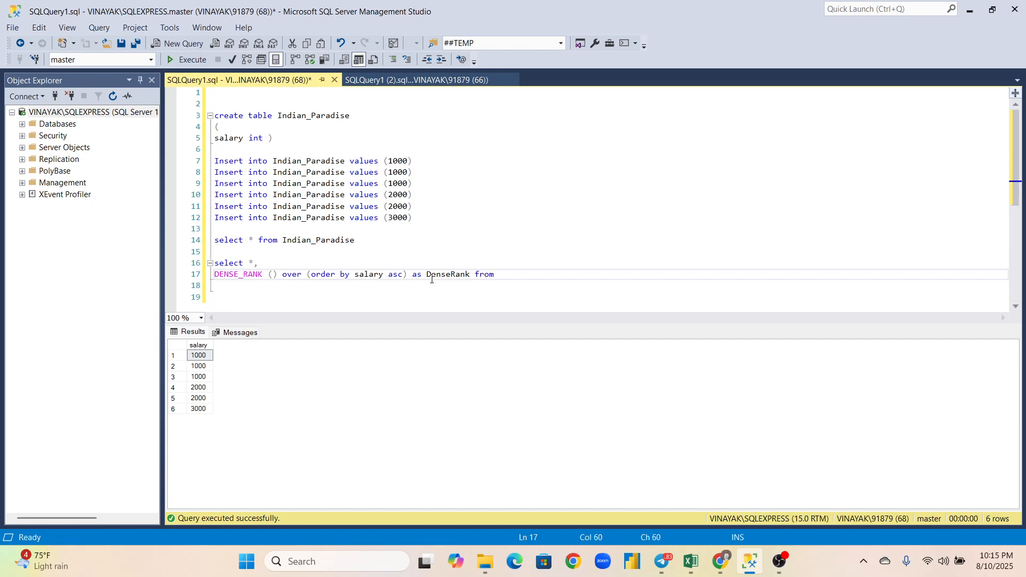
text(Indian_Paradise)
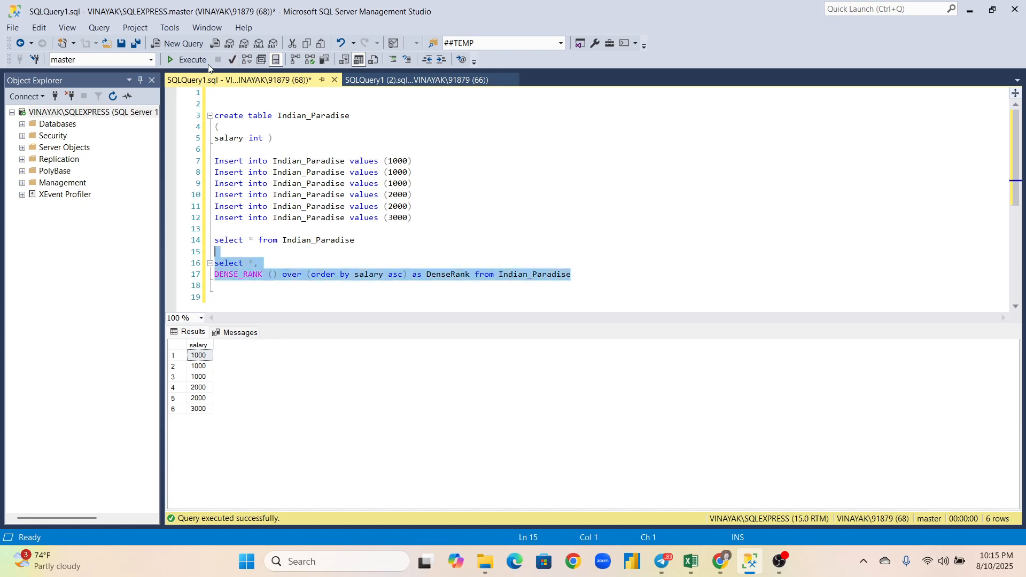
Step: Run the DenseRank query (ranks 1,1,1,2,2,3) and add a RANK() query aliased Rankk
click(192, 59)
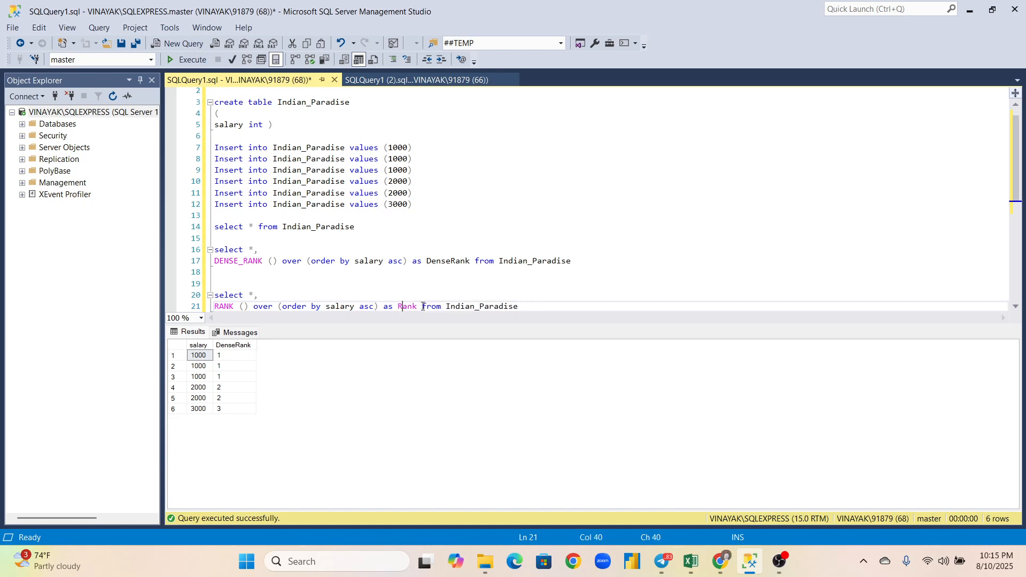
text(k)
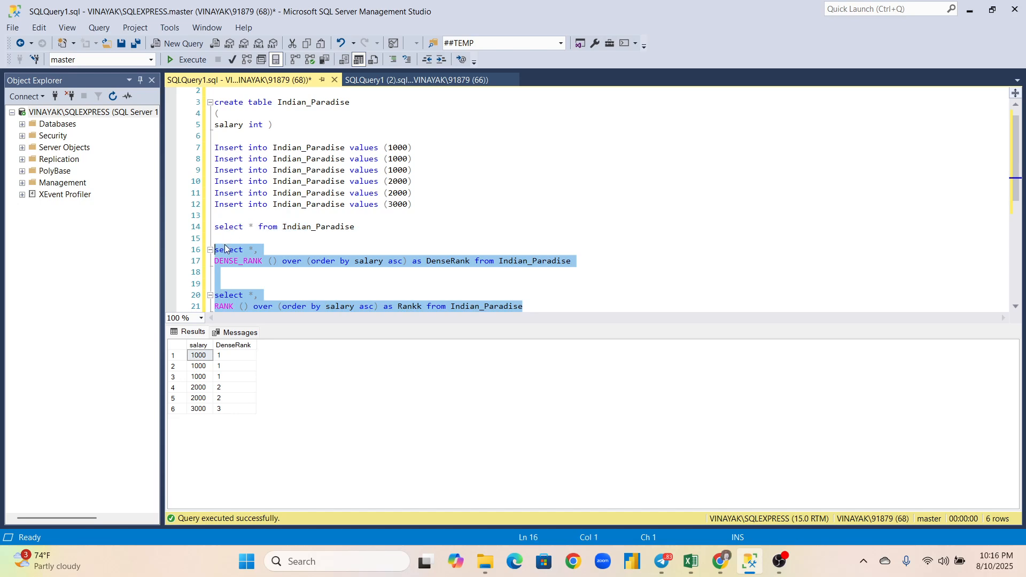
Step: Run both queries, showing Rankk 1,1,1,4,4,6 beside DenseRank 1,1,1,2,2,3
click(192, 60)
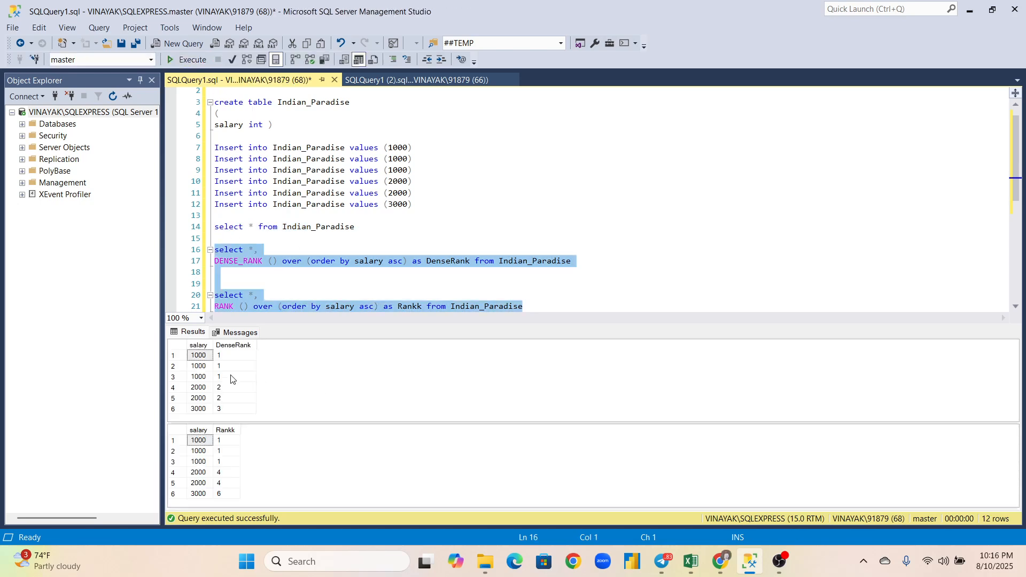
mouse_move(229, 430)
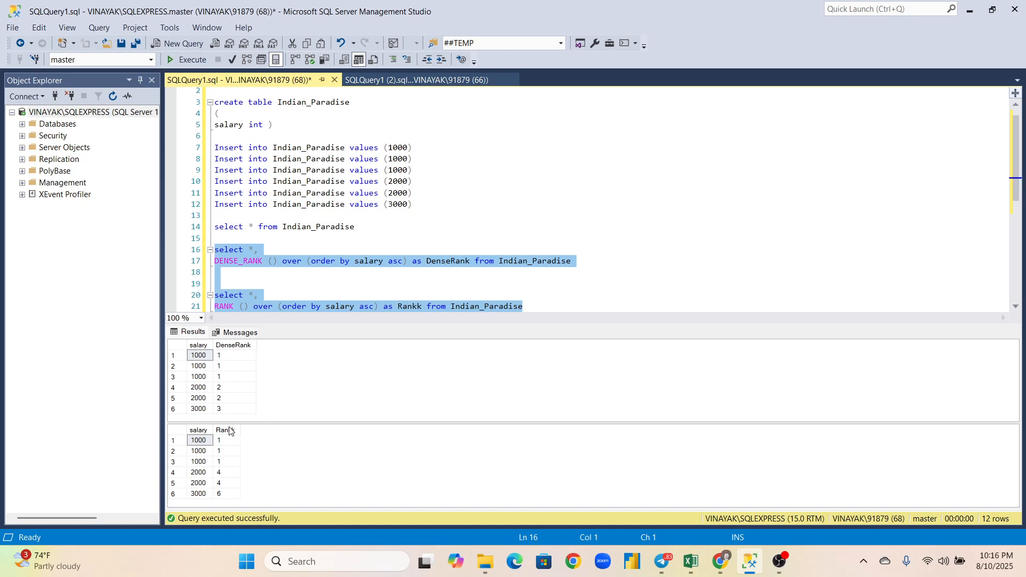
mouse_move(244, 397)
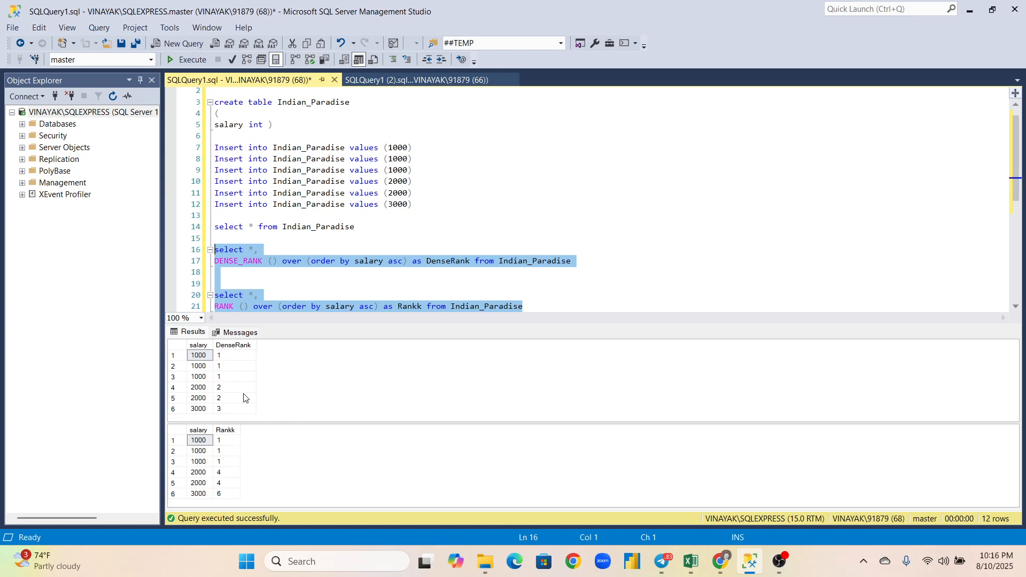
mouse_move(220, 362)
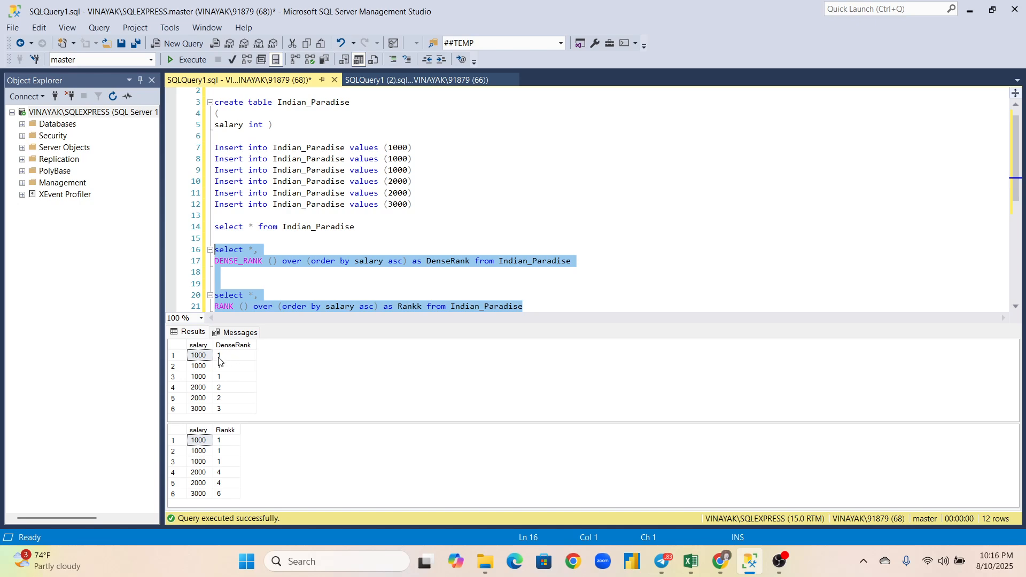
mouse_move(220, 389)
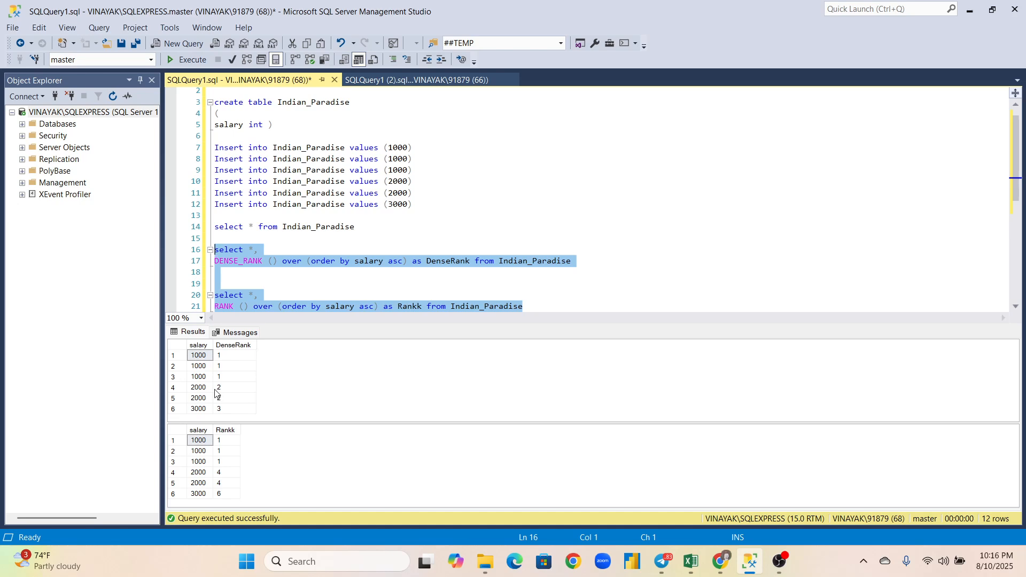
mouse_move(228, 393)
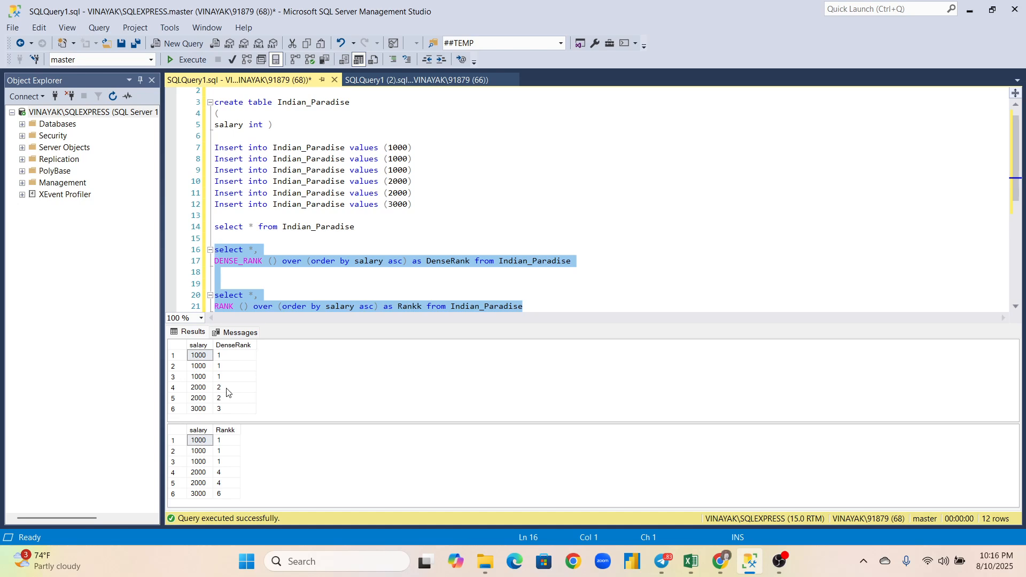
mouse_move(201, 369)
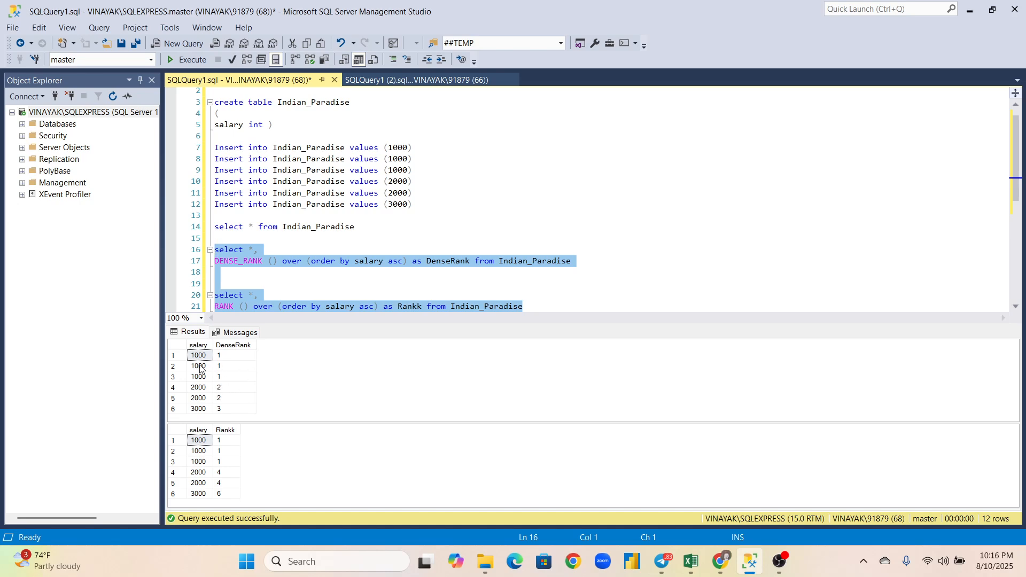
mouse_move(212, 390)
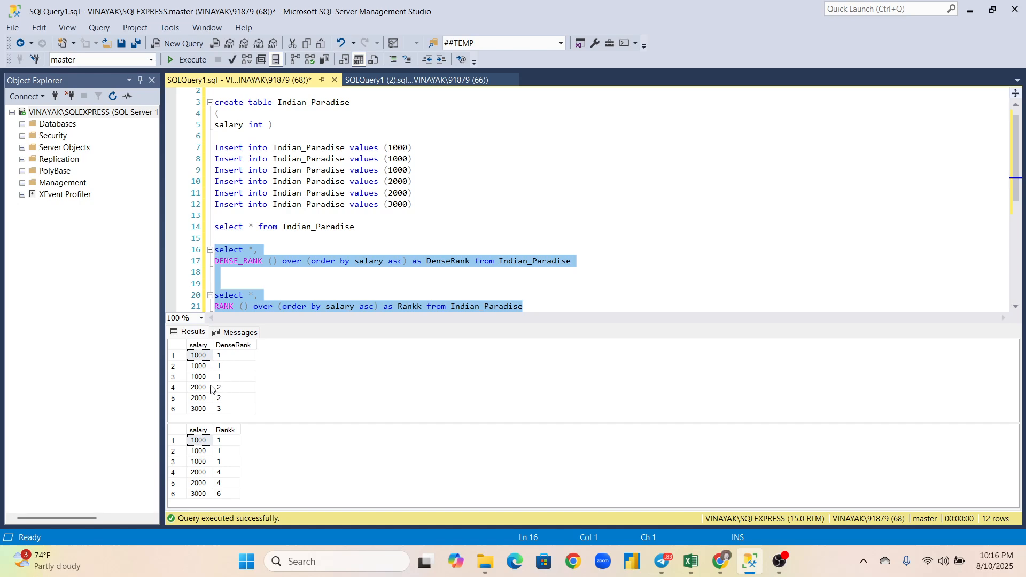
mouse_move(205, 399)
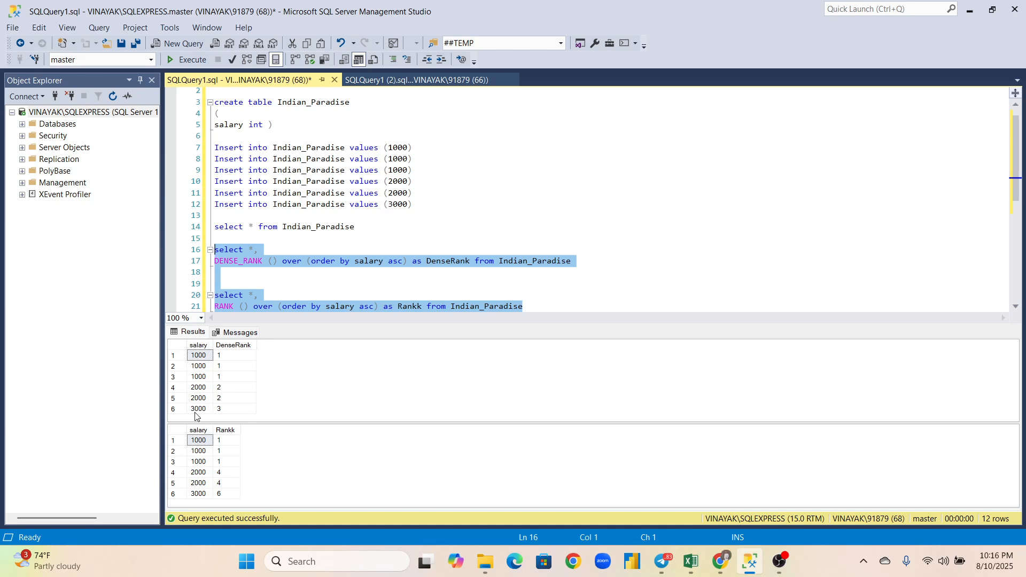
mouse_move(224, 418)
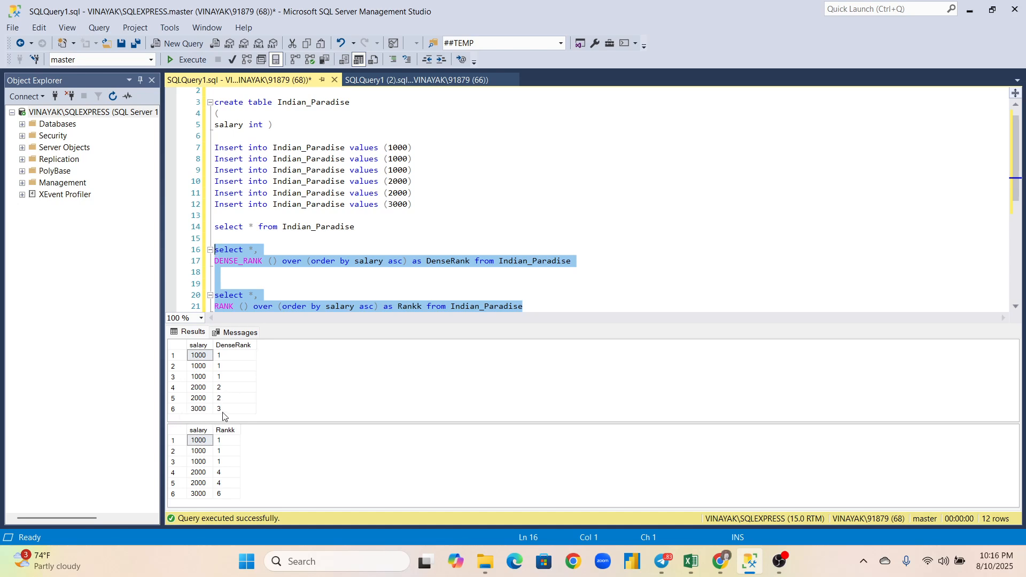
mouse_move(250, 469)
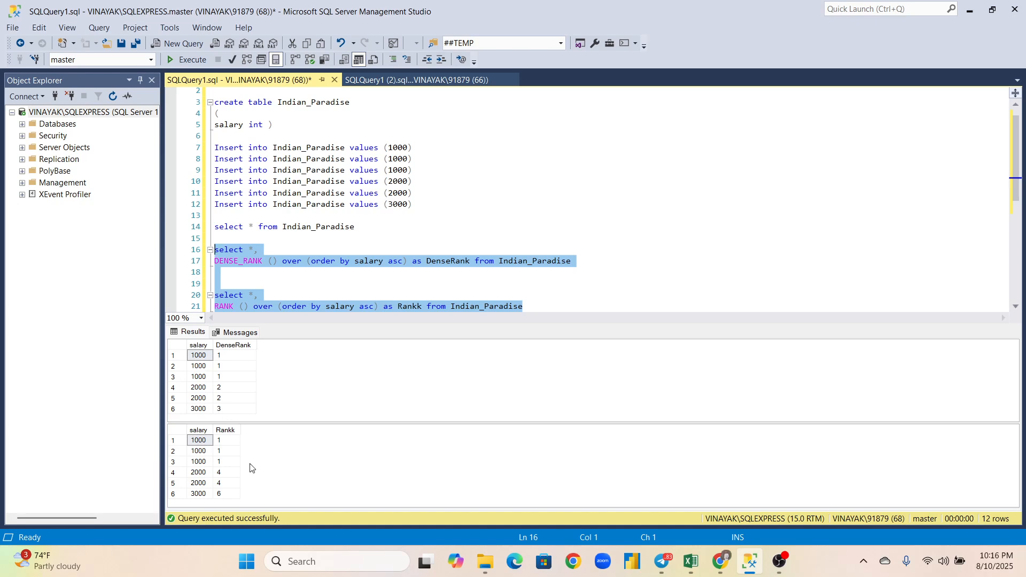
mouse_move(220, 445)
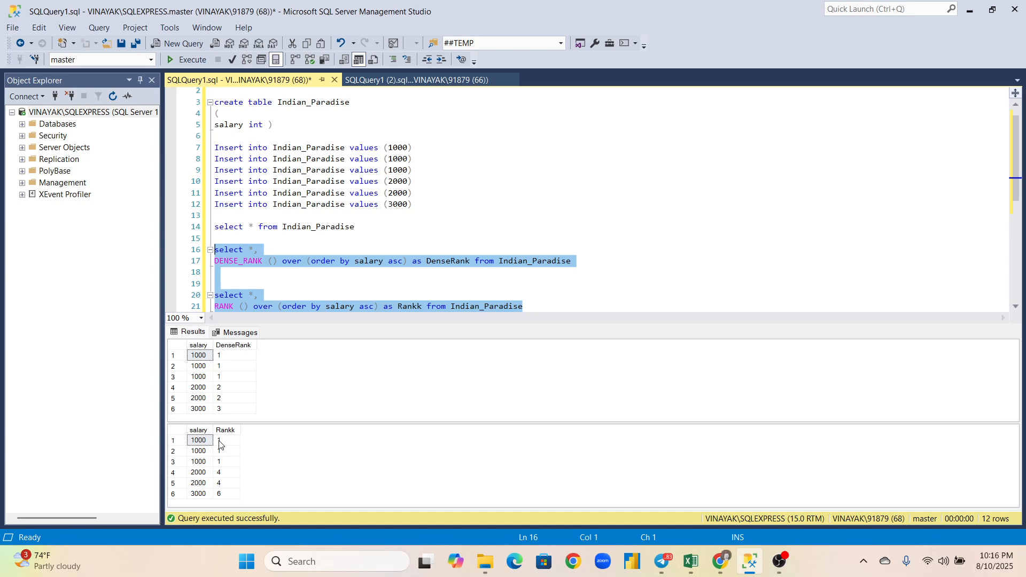
mouse_move(203, 476)
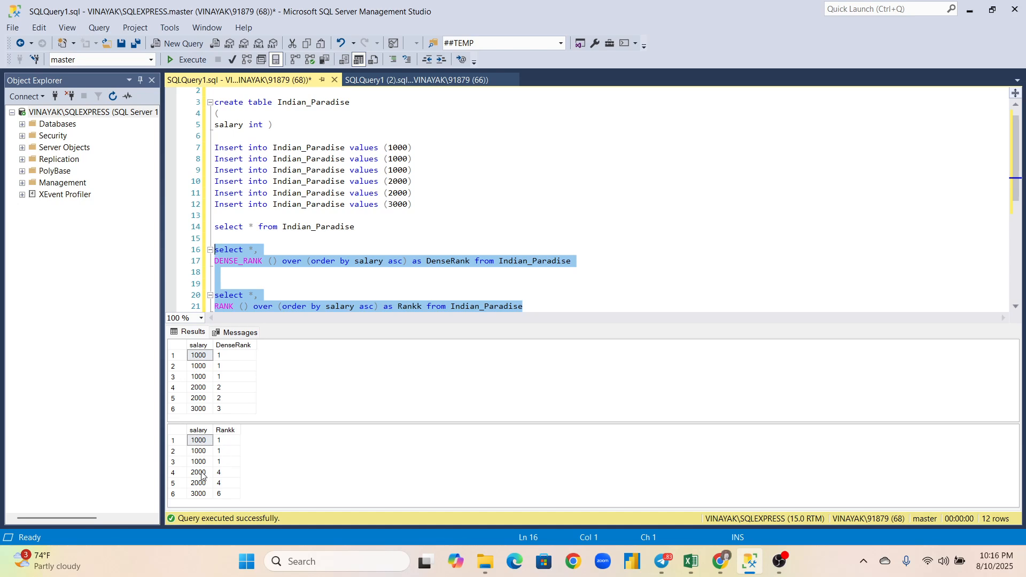
mouse_move(174, 477)
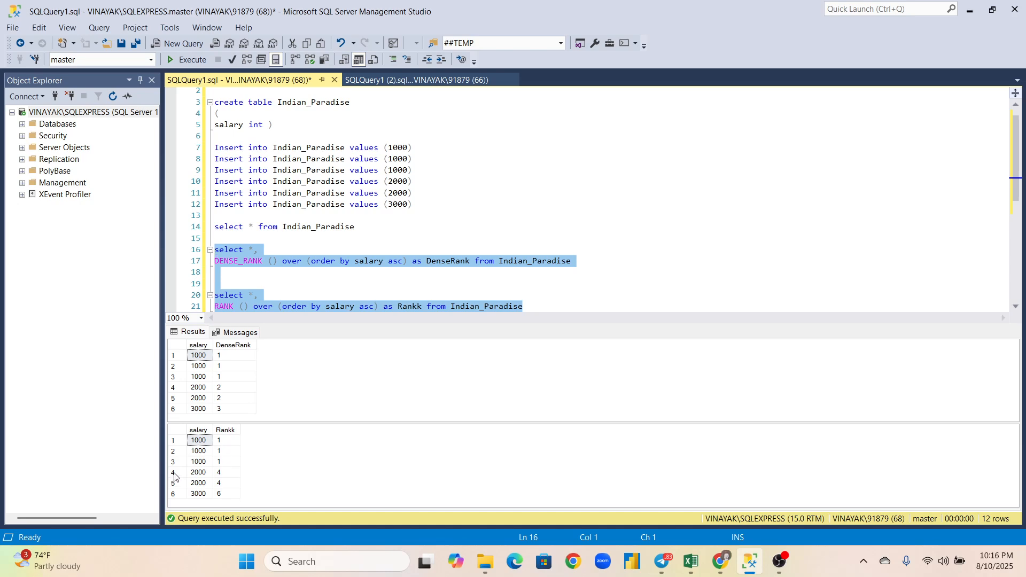
mouse_move(203, 483)
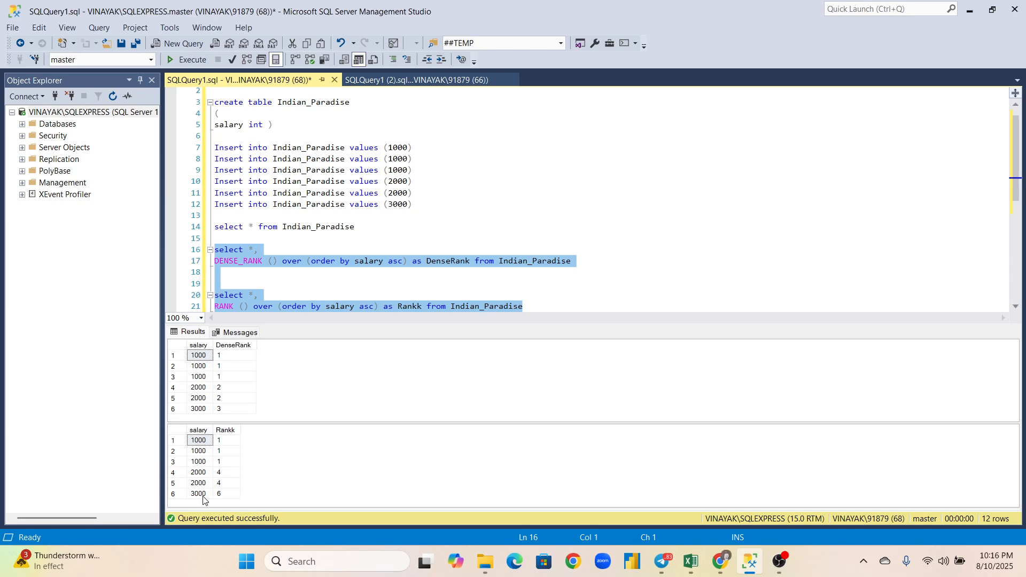
mouse_move(225, 503)
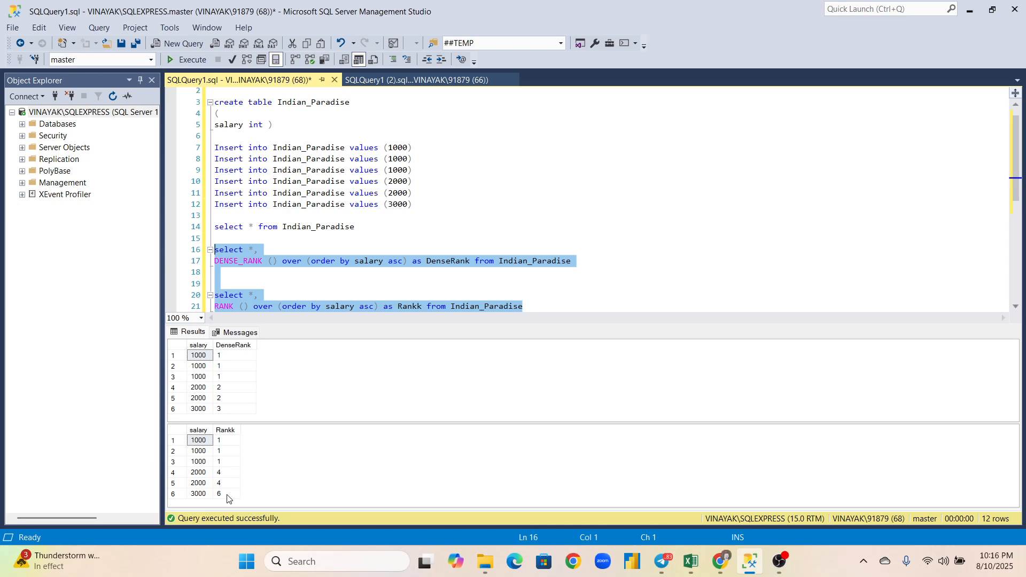
mouse_move(481, 327)
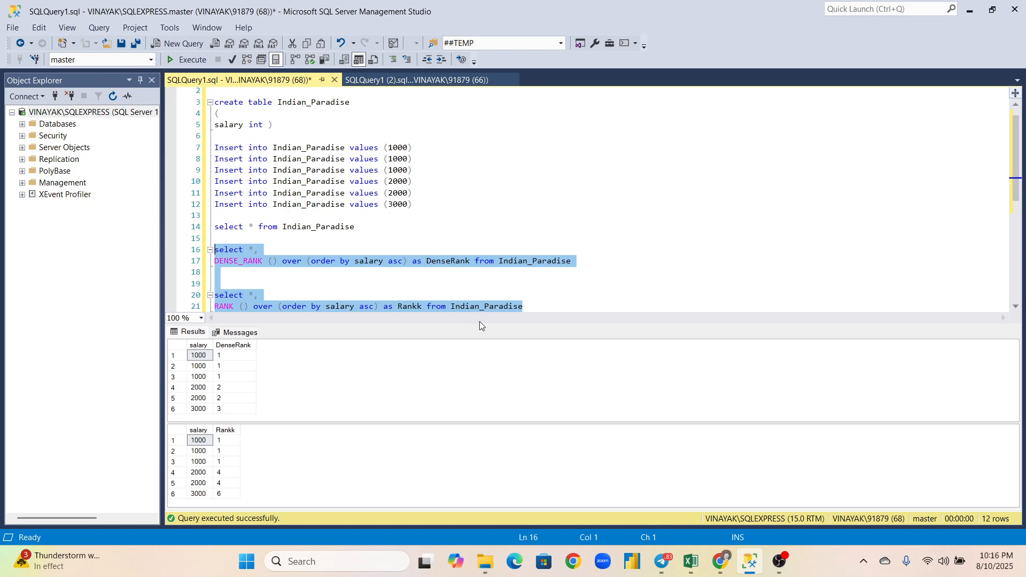